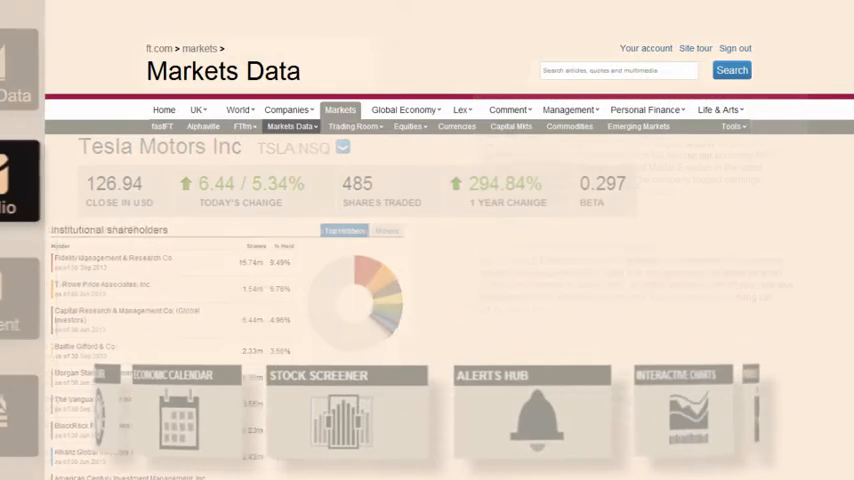
View the Portfolio dashboard and a portfolio's Charting tab, then go to the Comment section
click(66, 182)
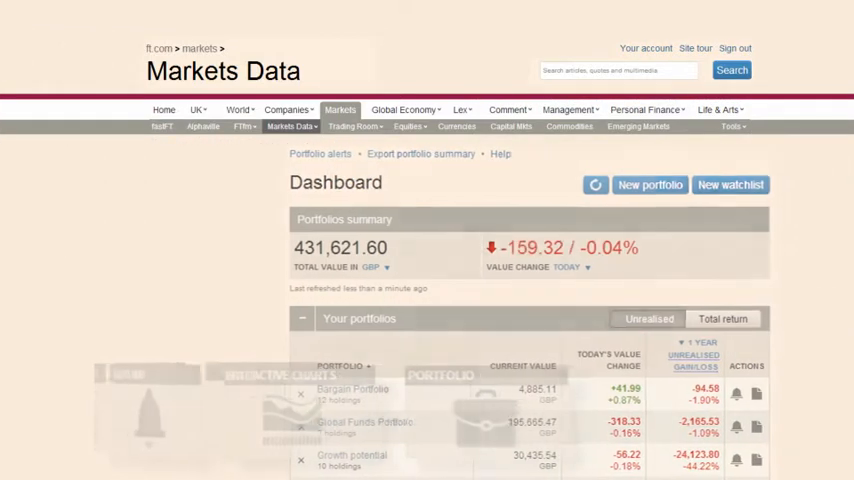
click(352, 389)
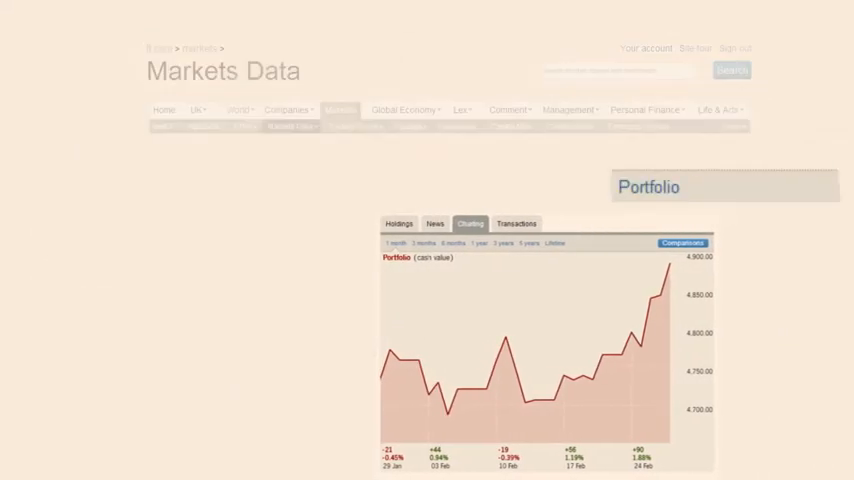
click(666, 124)
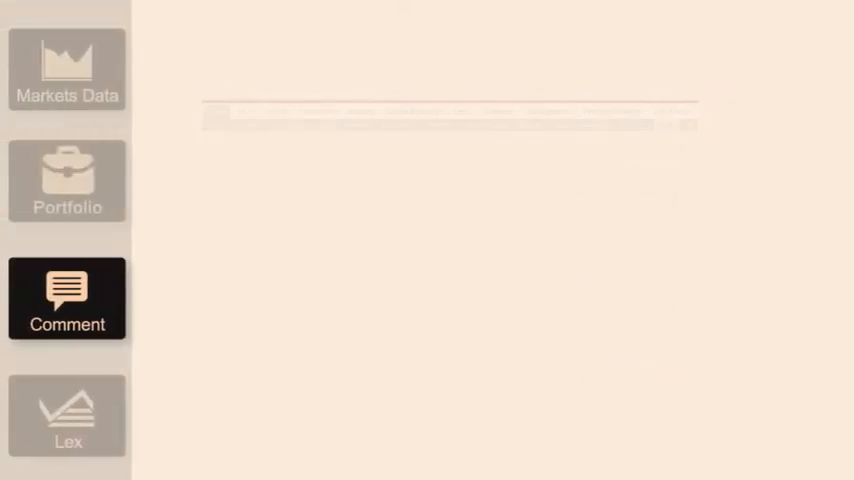
click(67, 298)
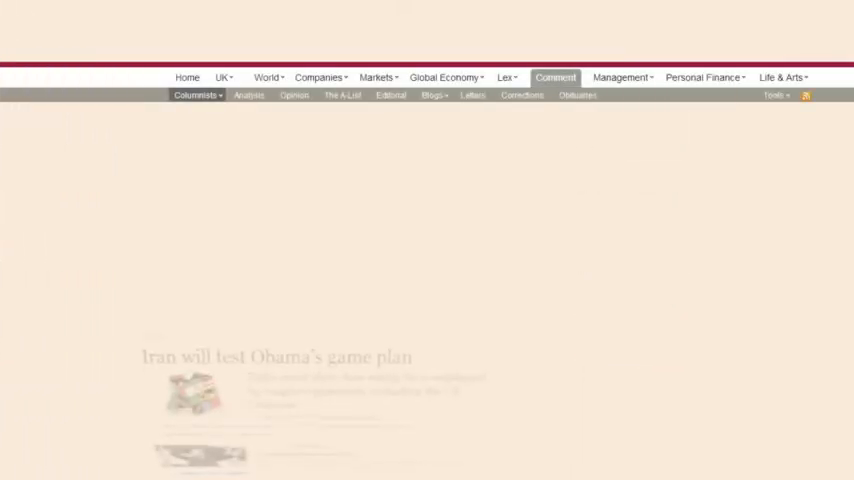